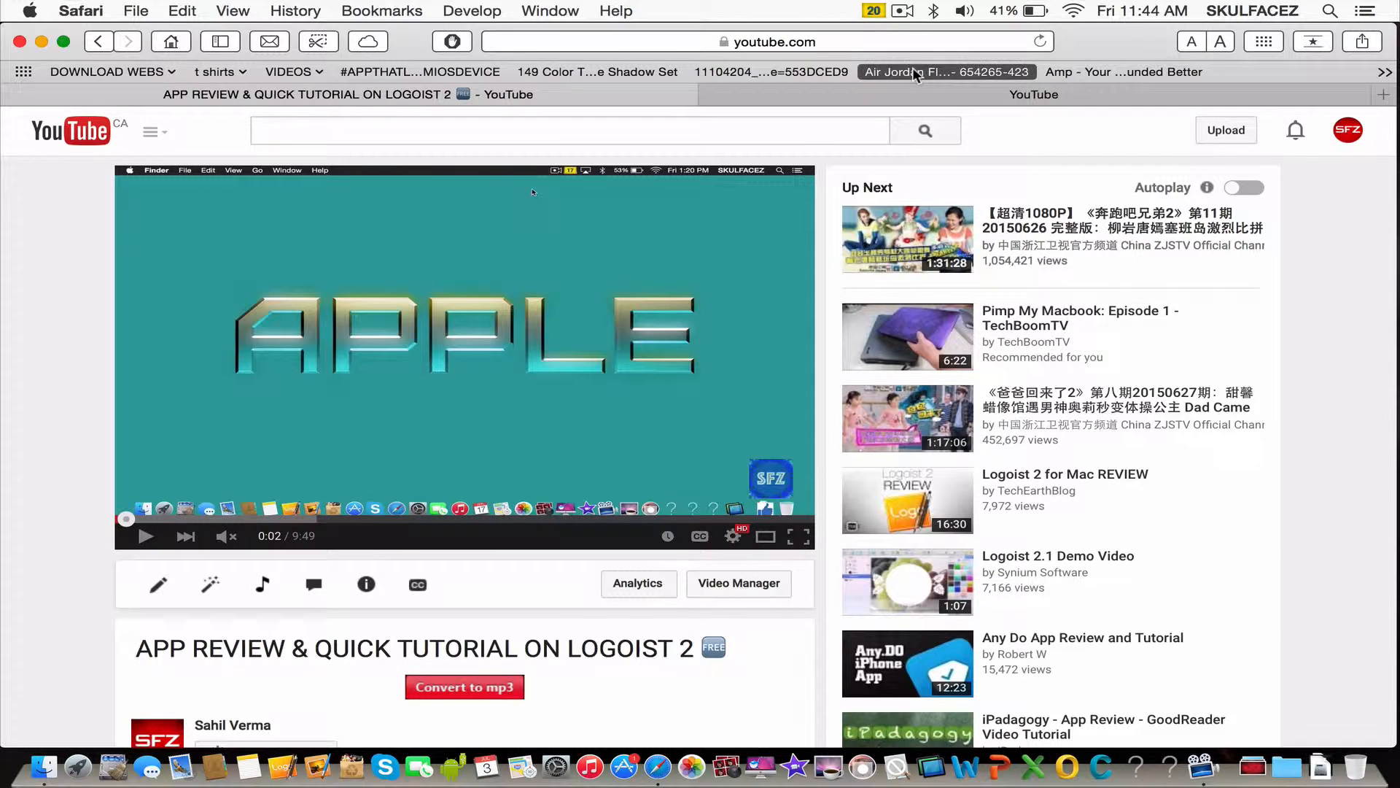
- Switch to the second Safari tab showing YouTube's TestTube experimental features page
click(903, 11)
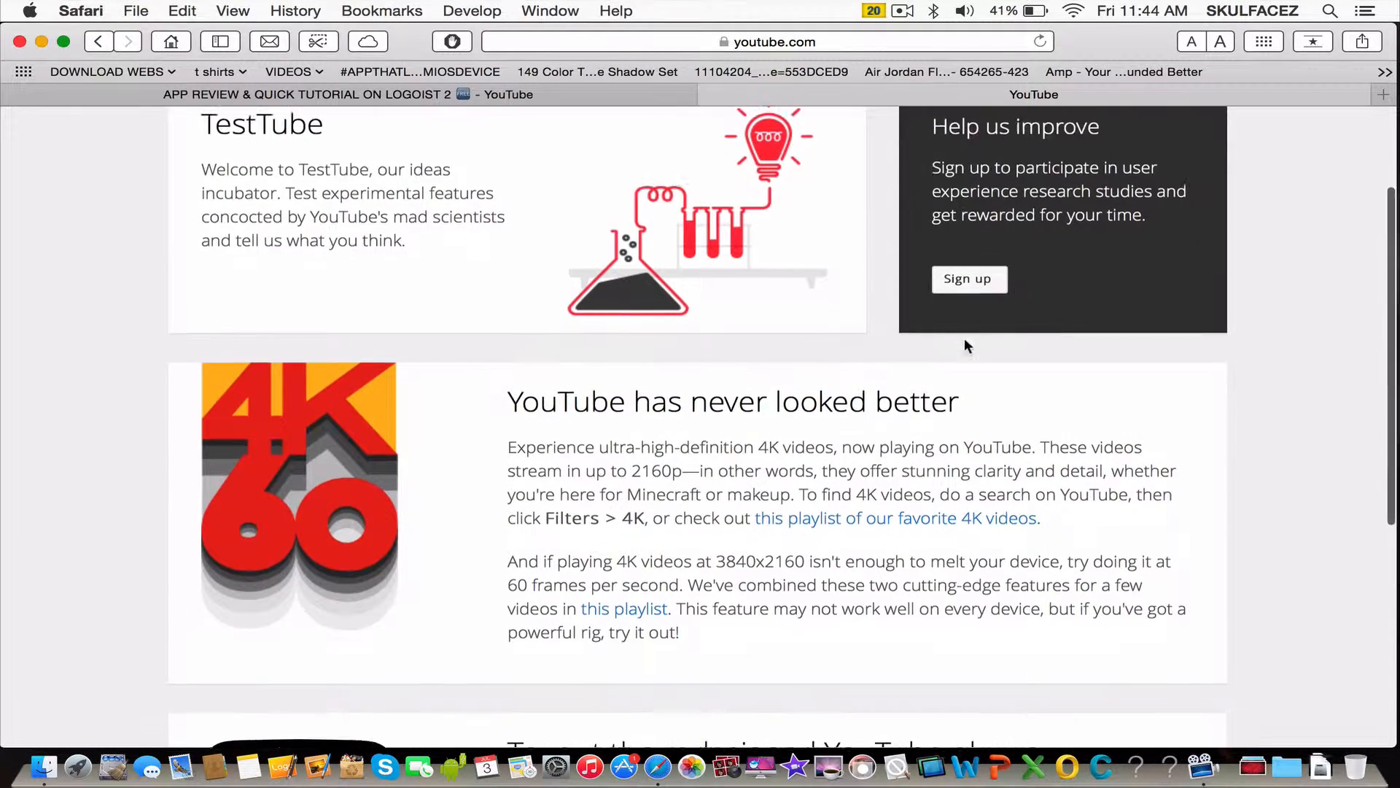
- Enable the redesigned YouTube player via 'Get the player' in the TestTube section
scroll(down, 3)
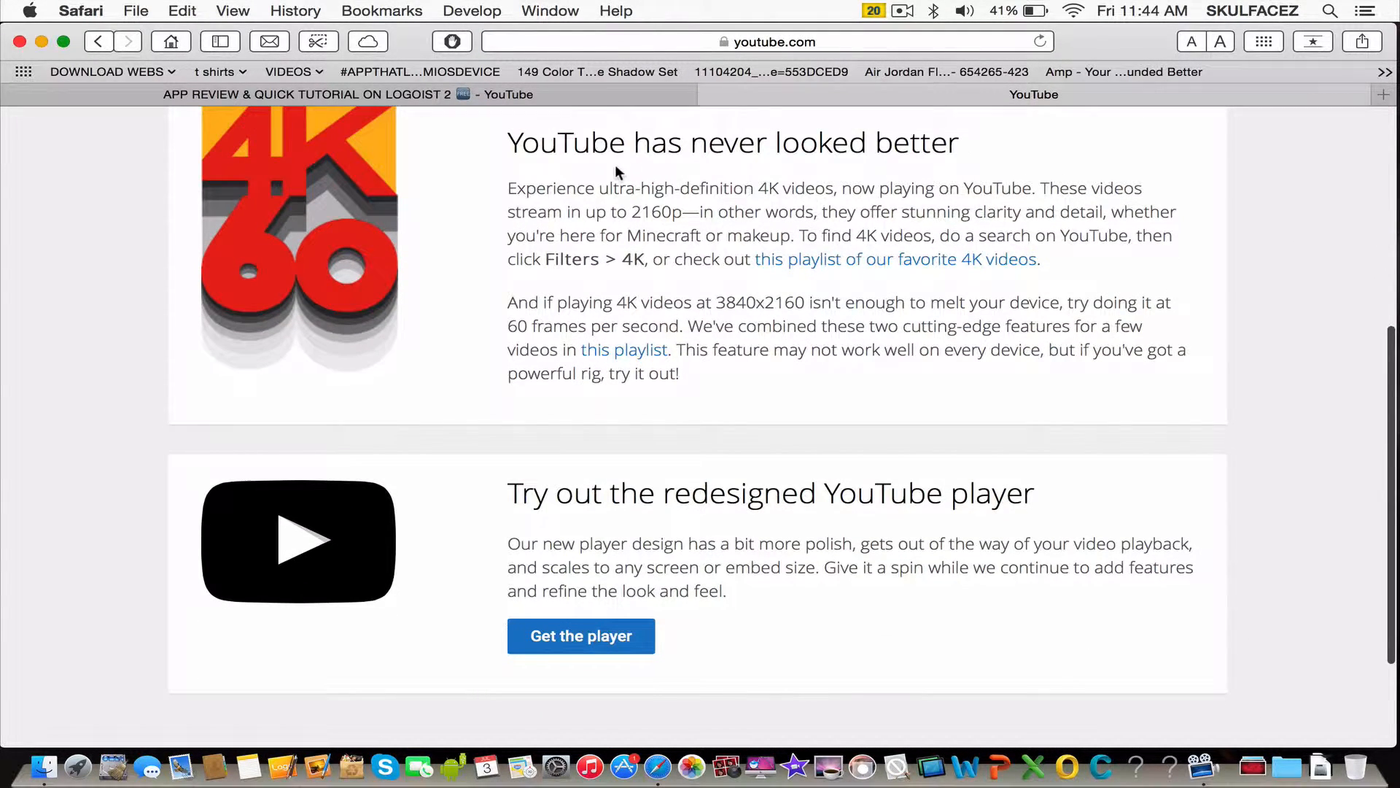
mouse_move(686, 376)
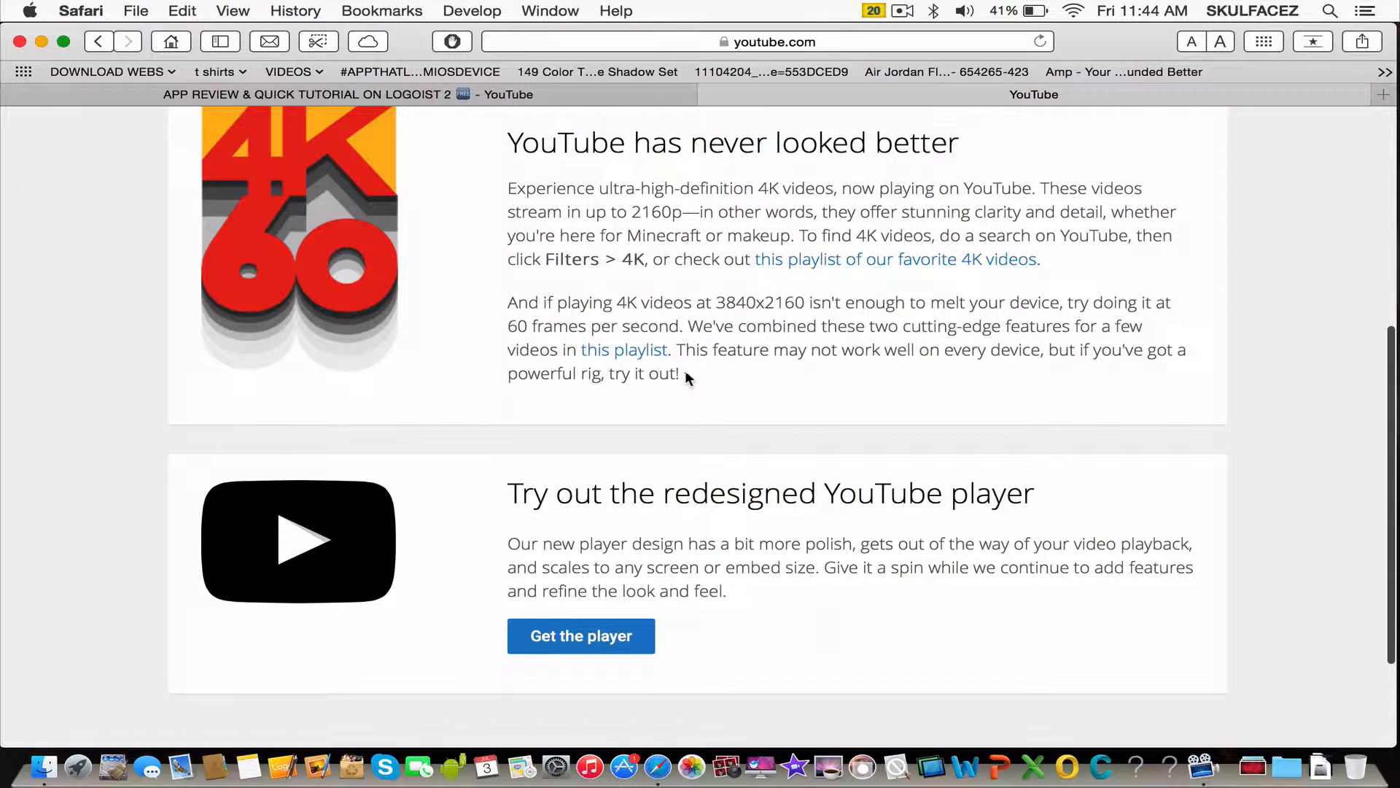
scroll(up, 3)
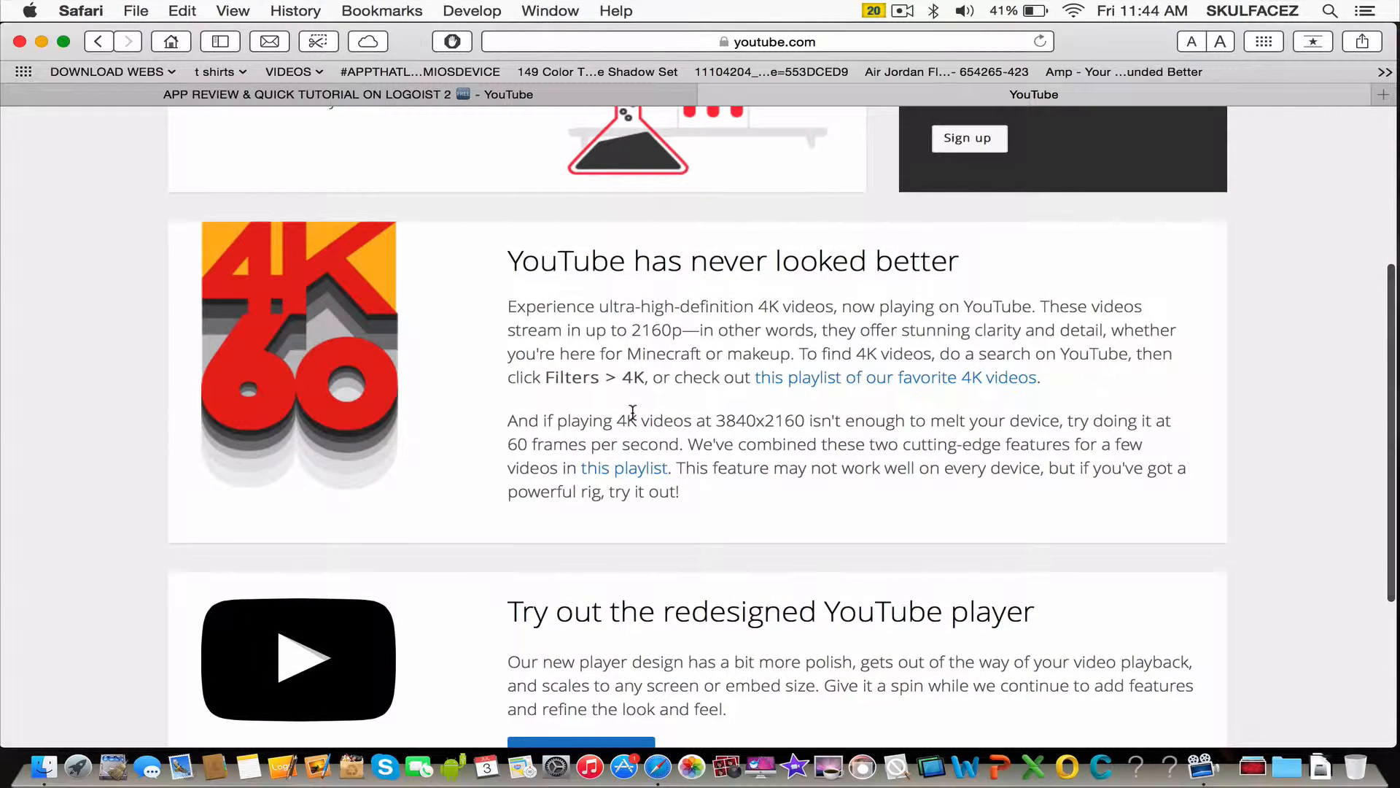
scroll(down, 3)
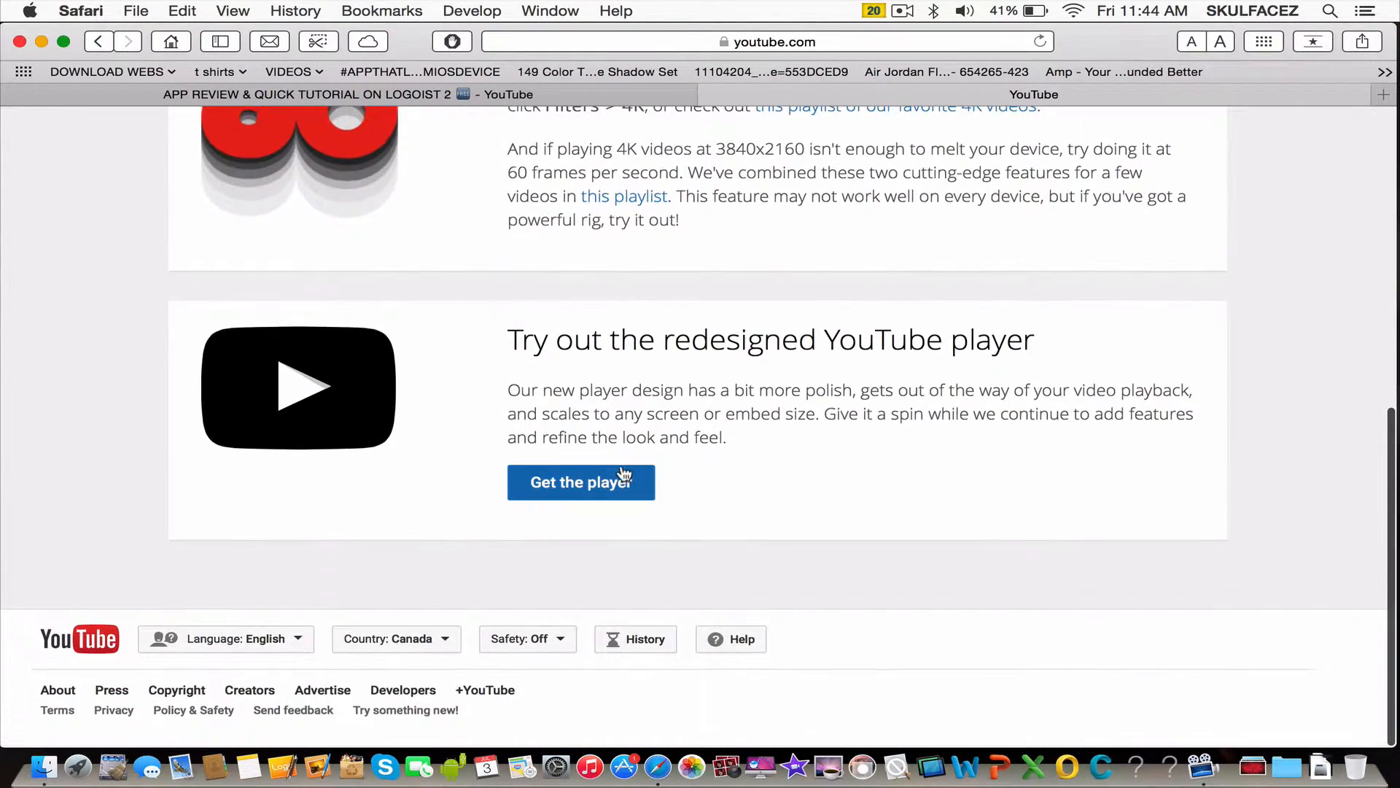
click(580, 482)
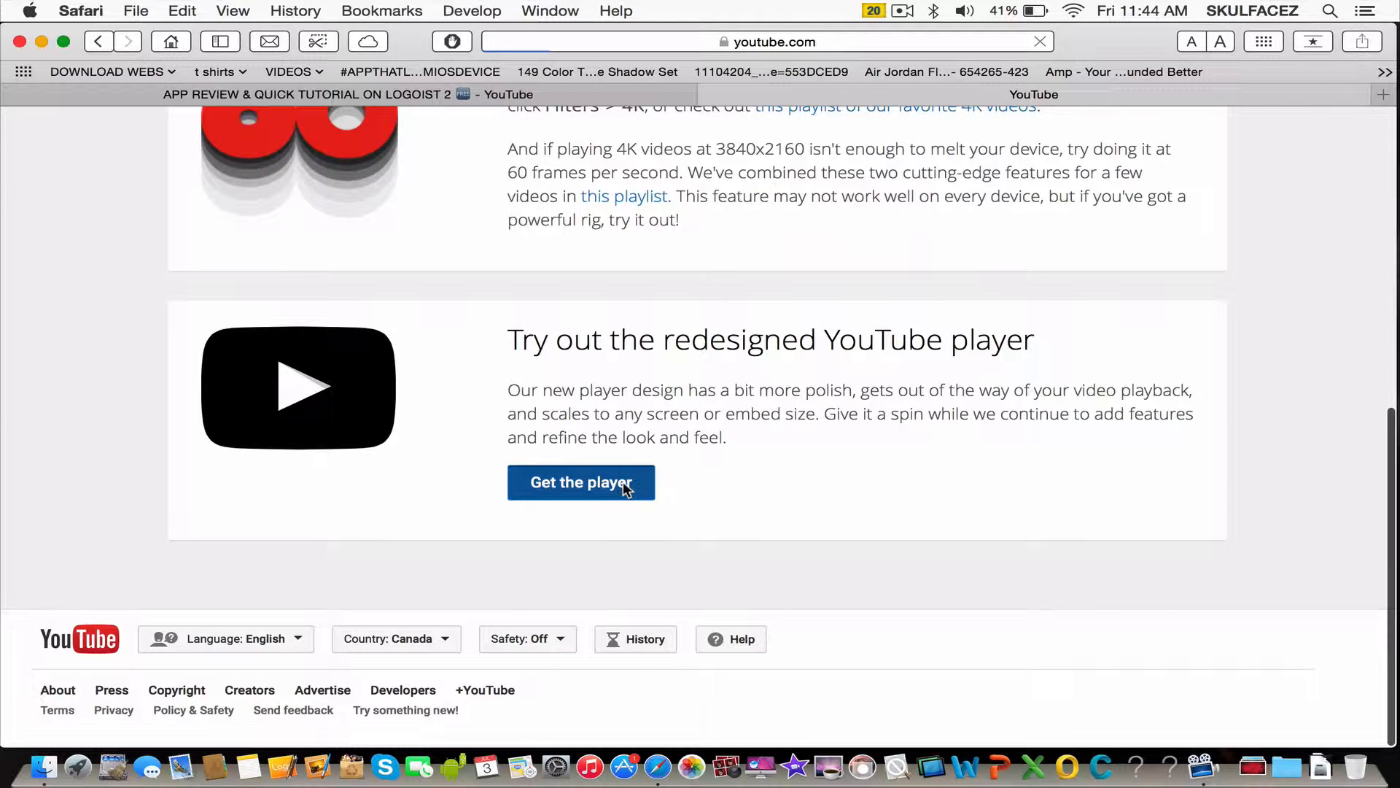
click(580, 483)
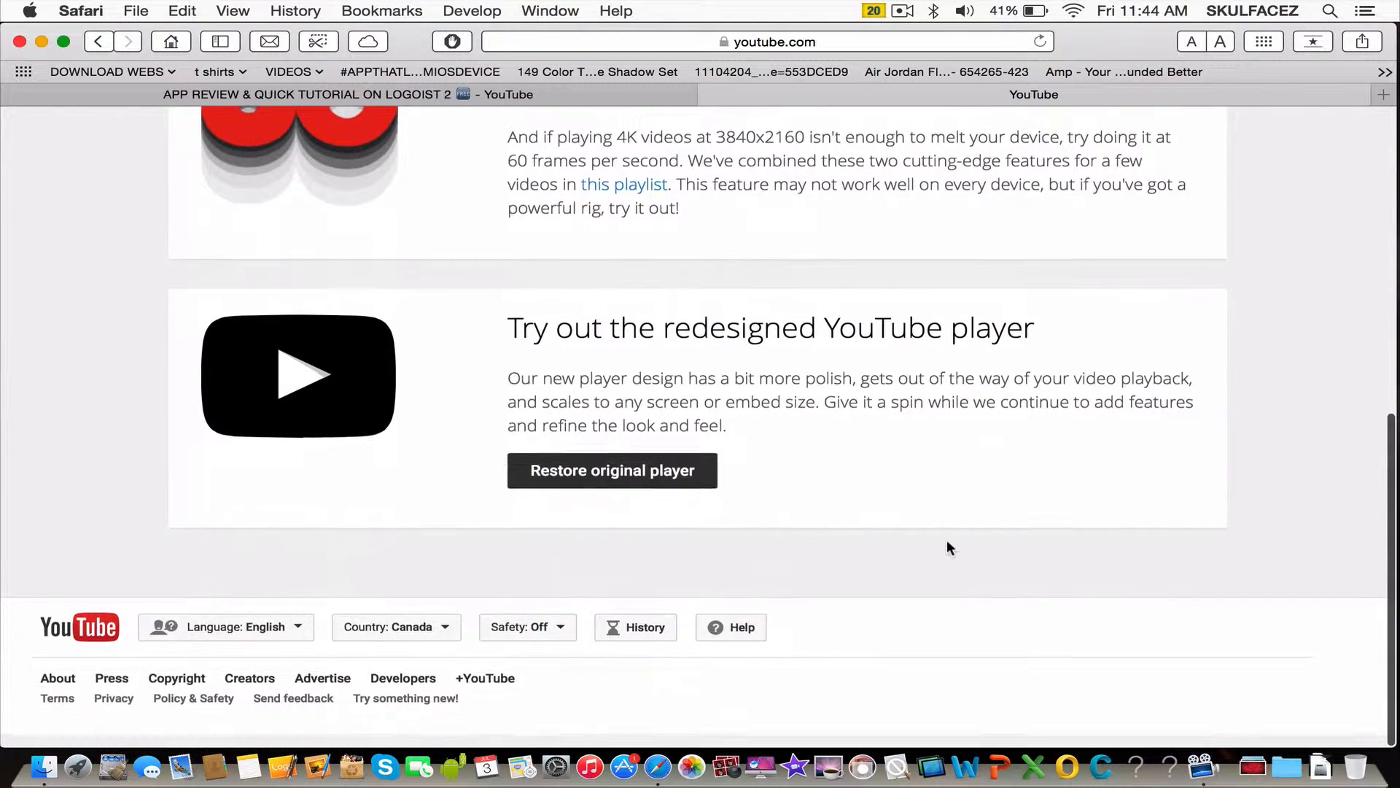
scroll(up, 3)
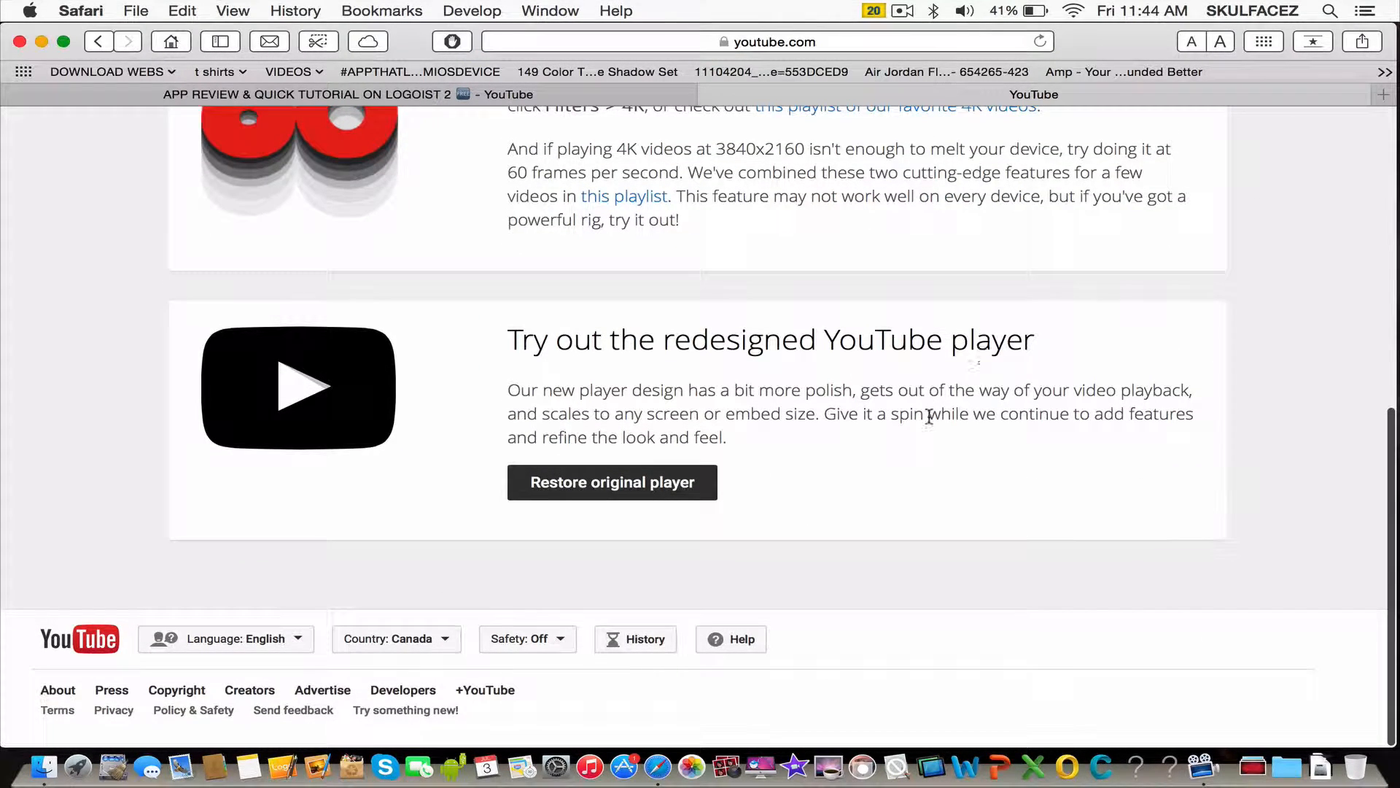
mouse_move(681, 427)
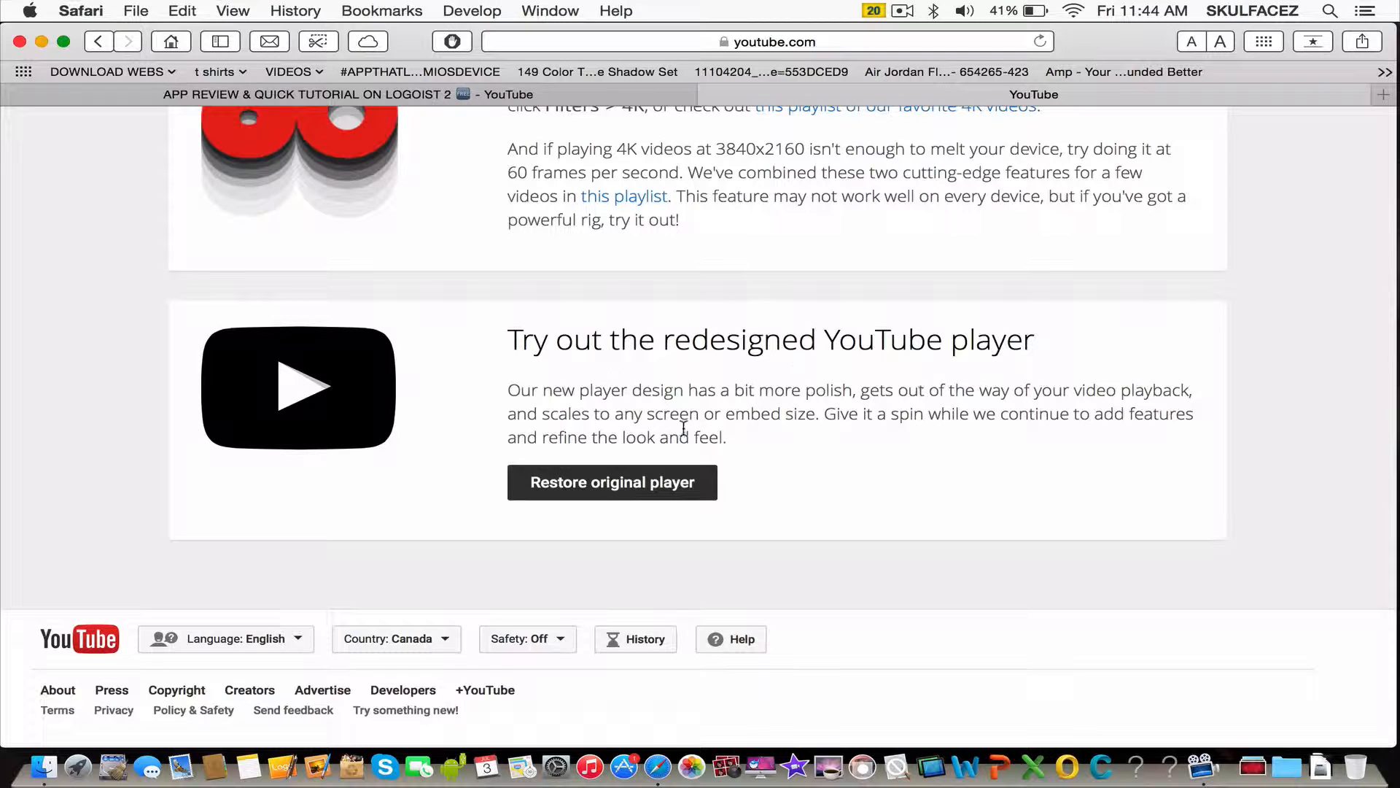
mouse_move(611, 483)
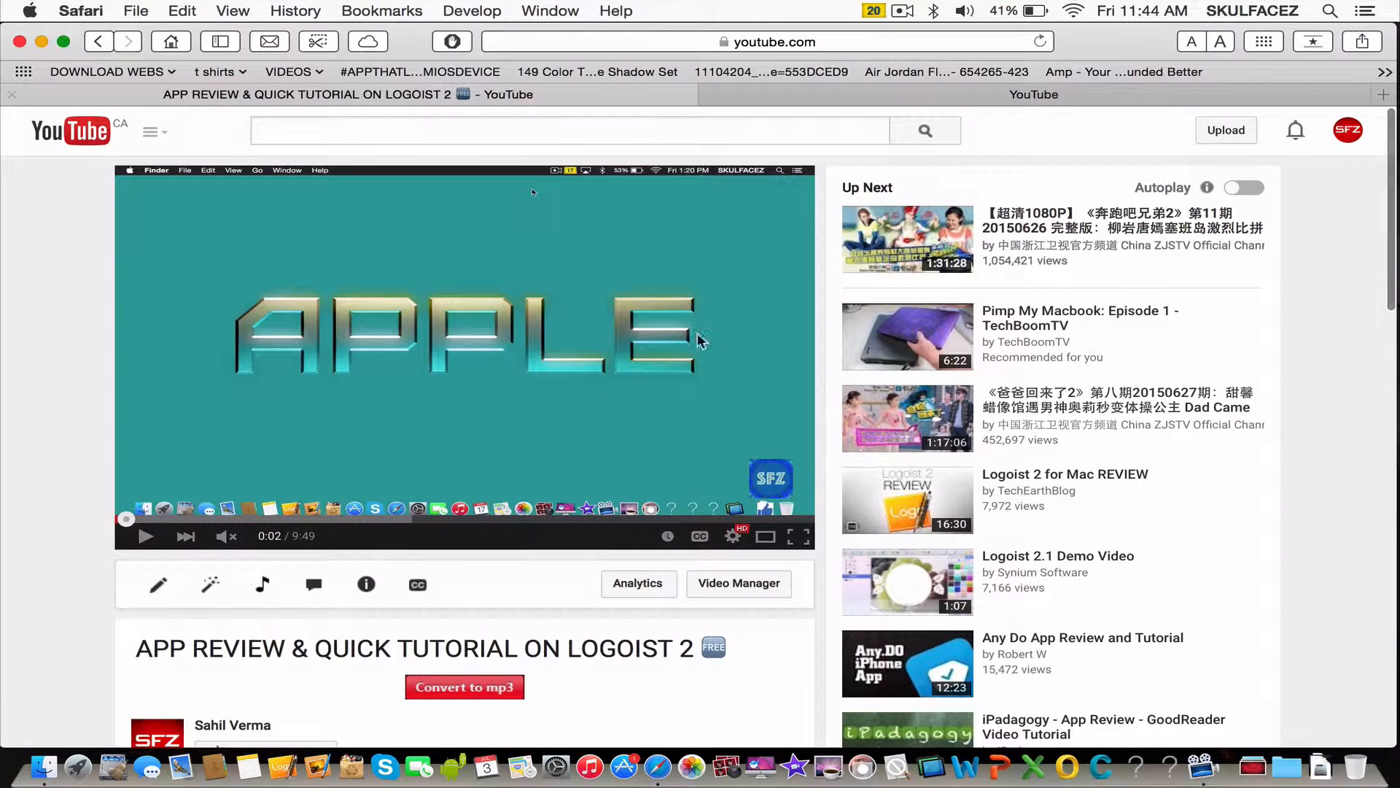
- Play the Logoist 2 tutorial and reload so it runs in the redesigned transparent player
click(146, 536)
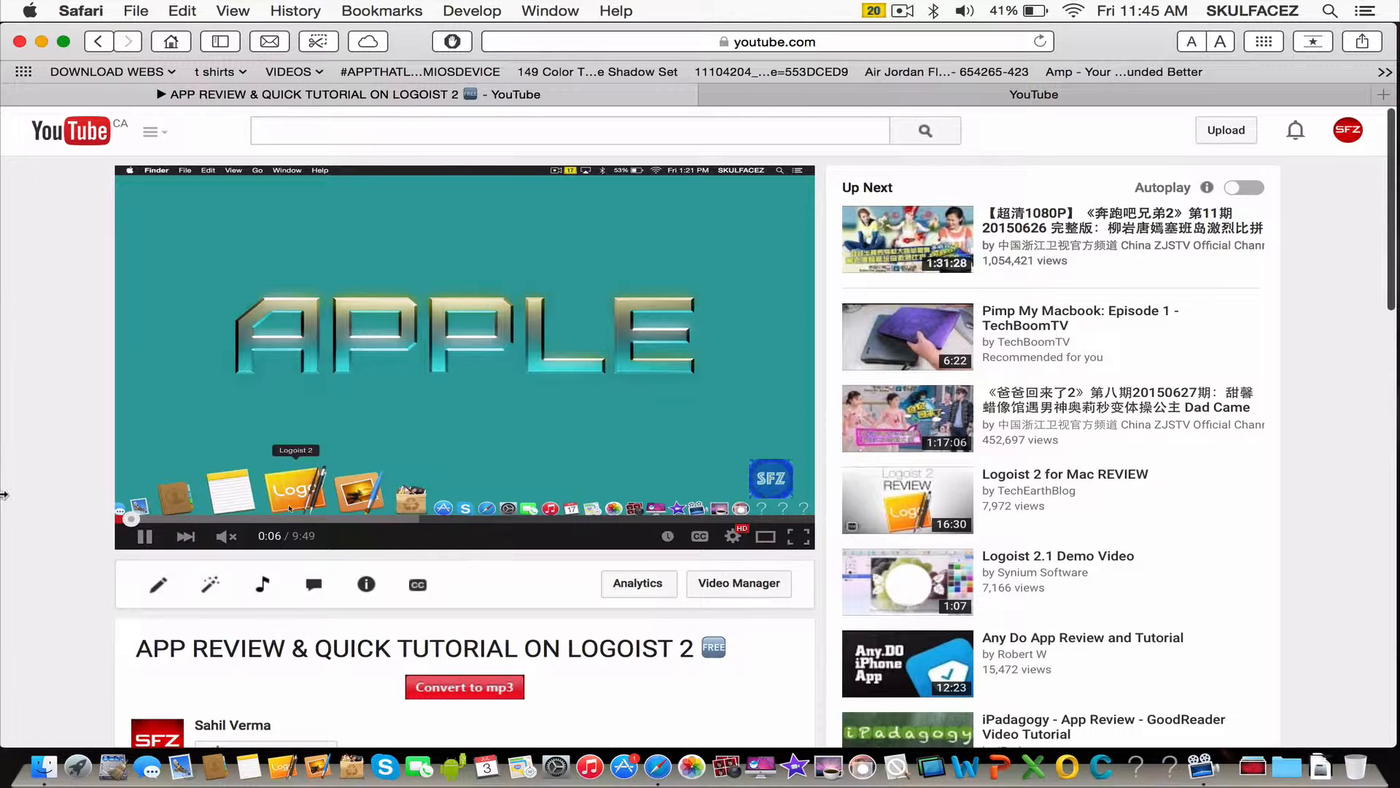
right_click(200, 420)
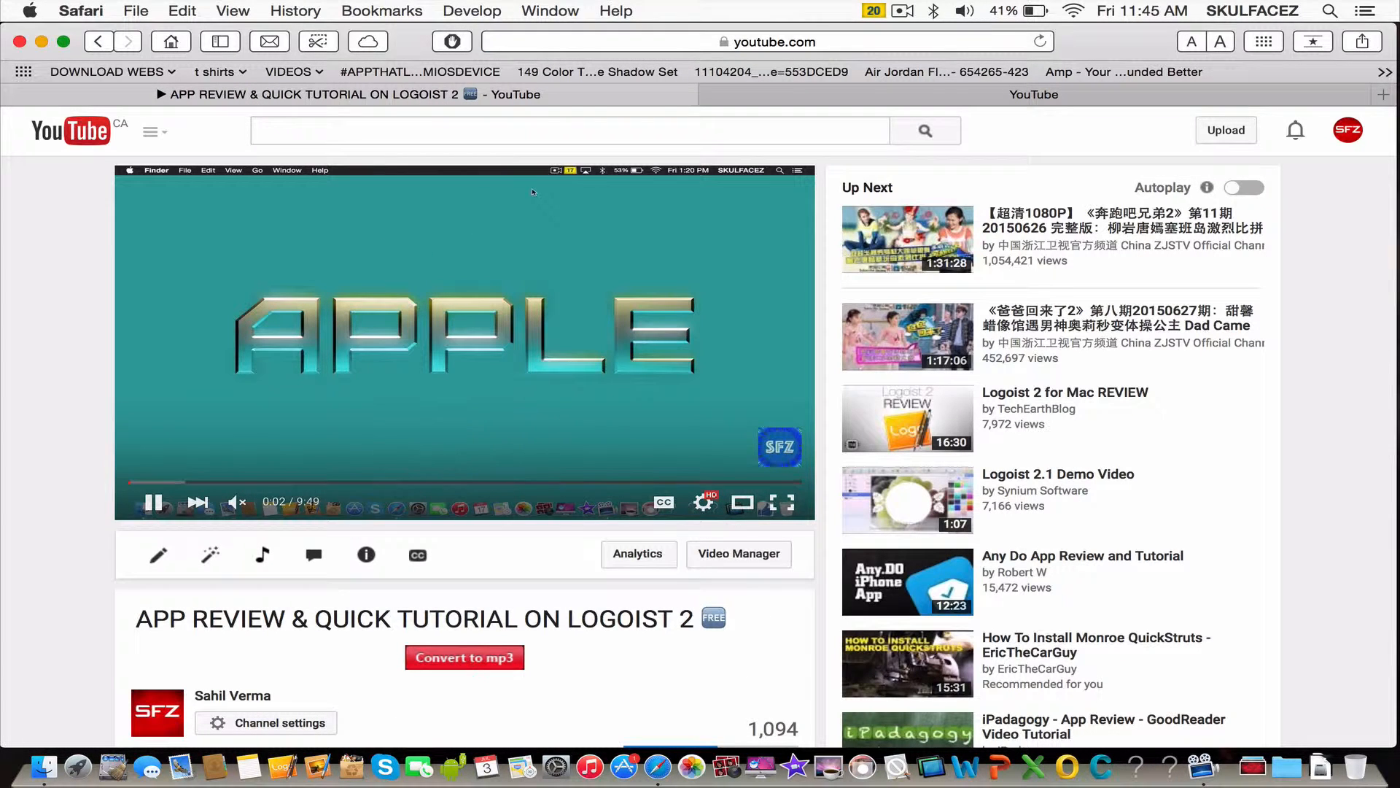
mouse_move(447, 509)
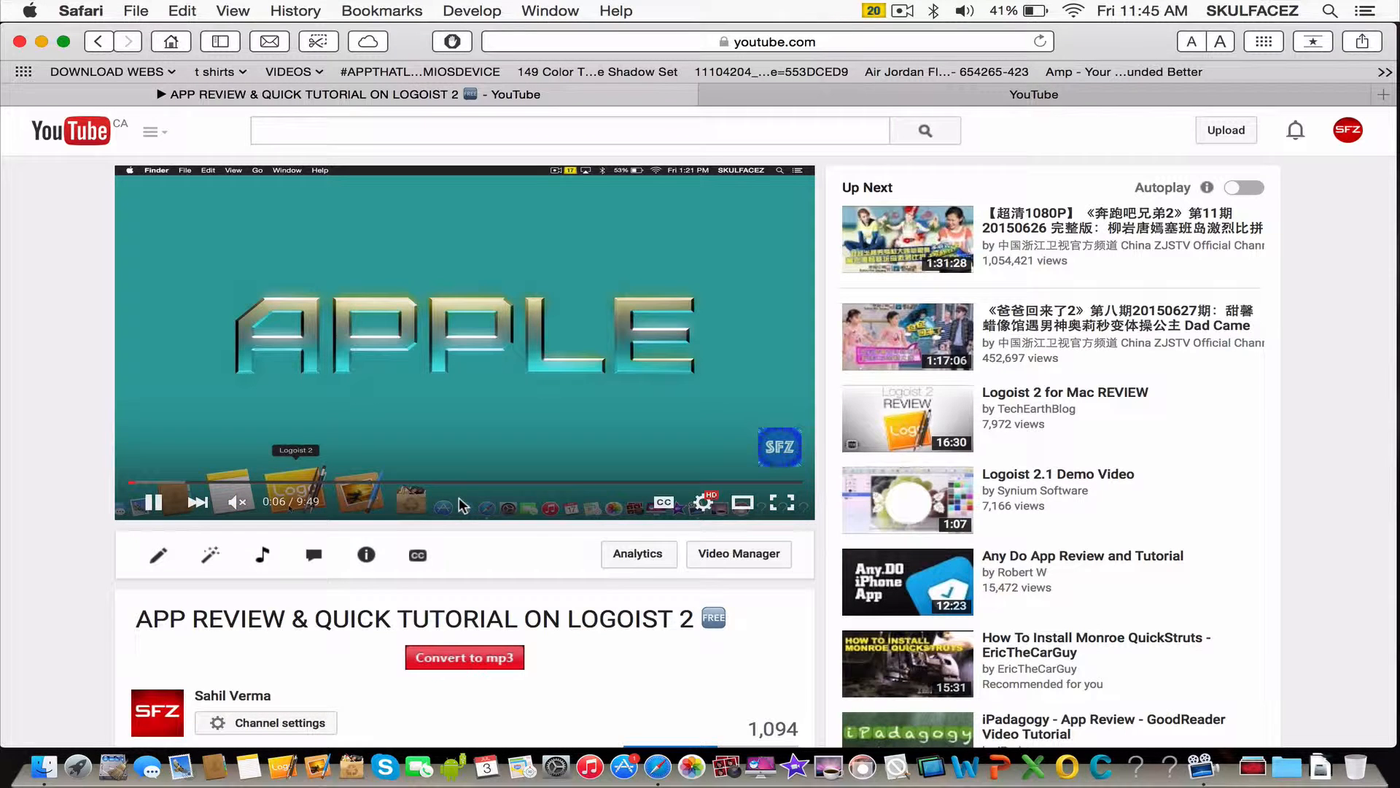
click(703, 502)
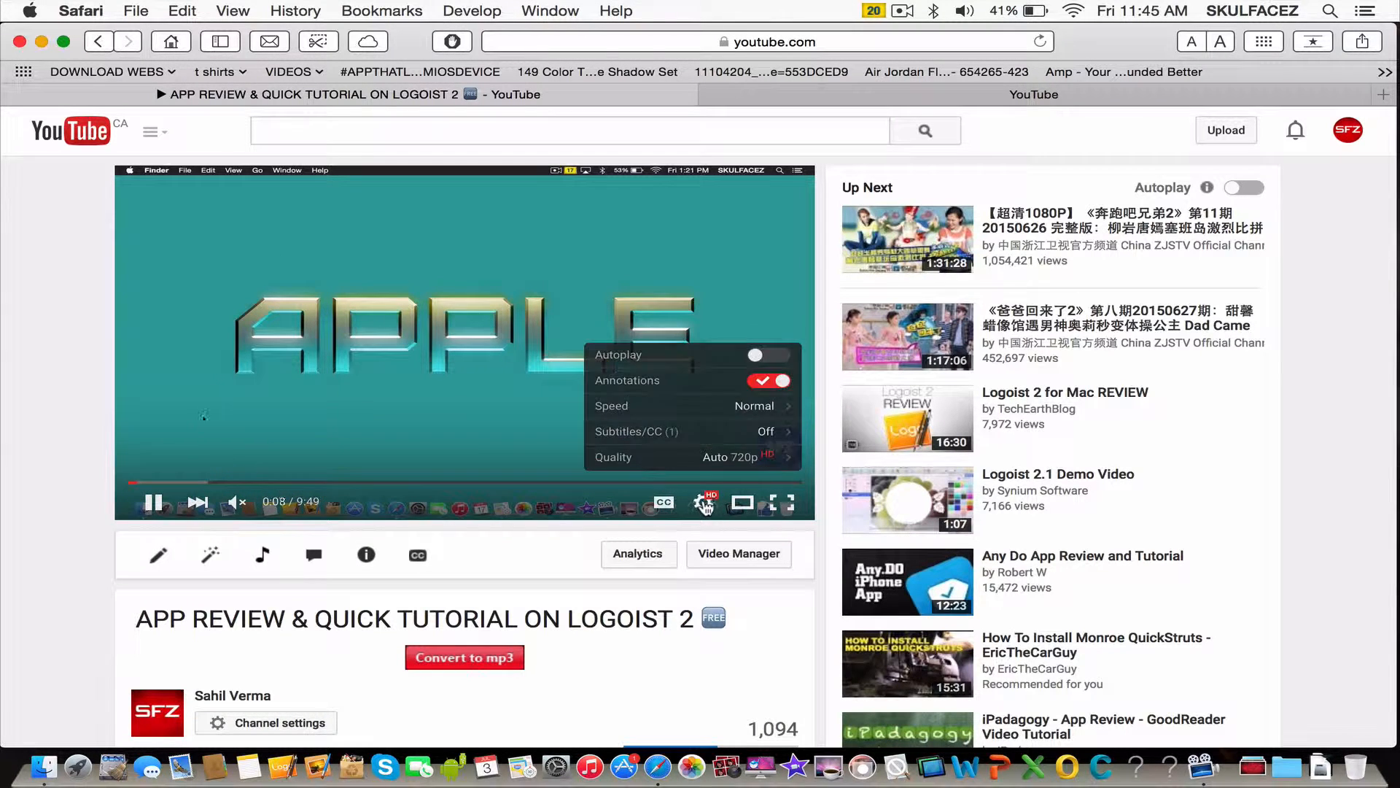
click(687, 406)
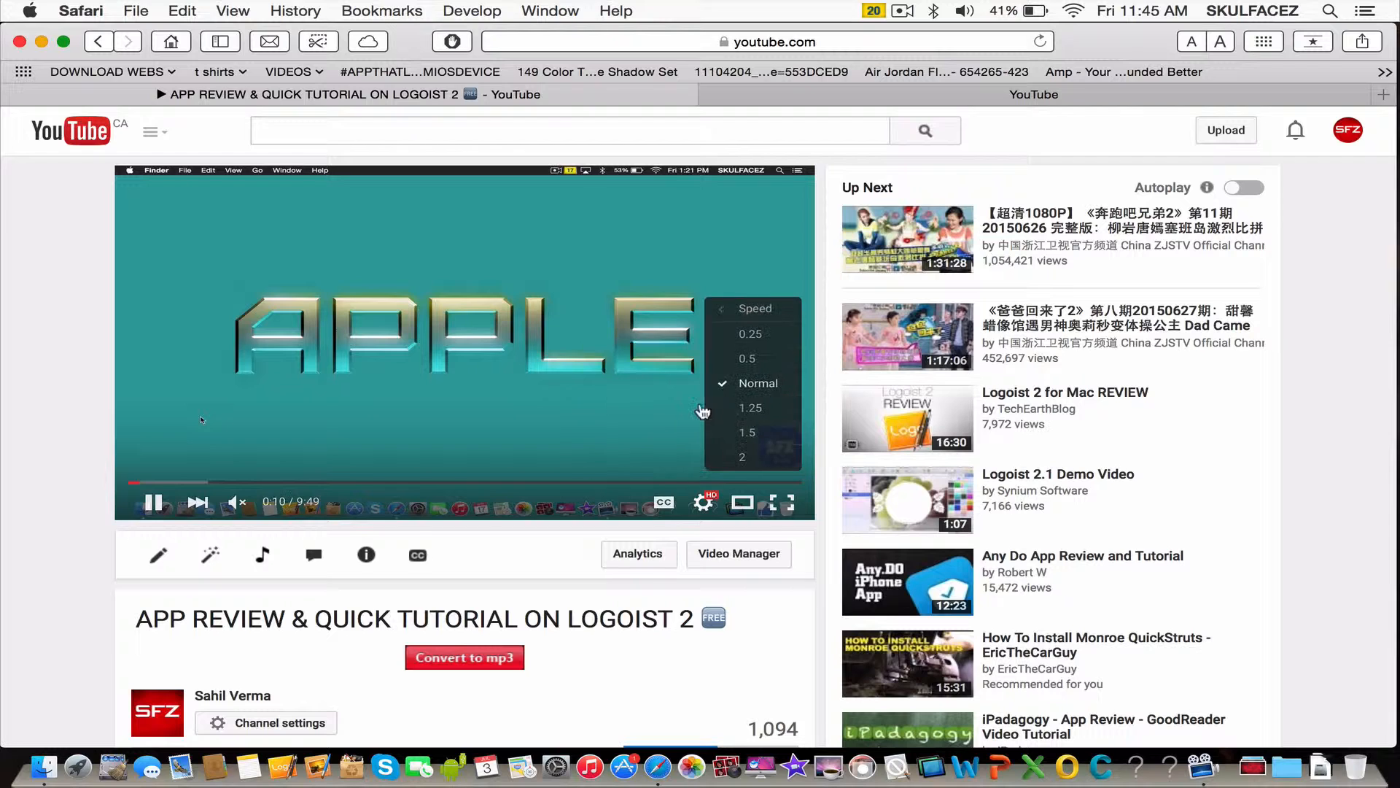
click(752, 307)
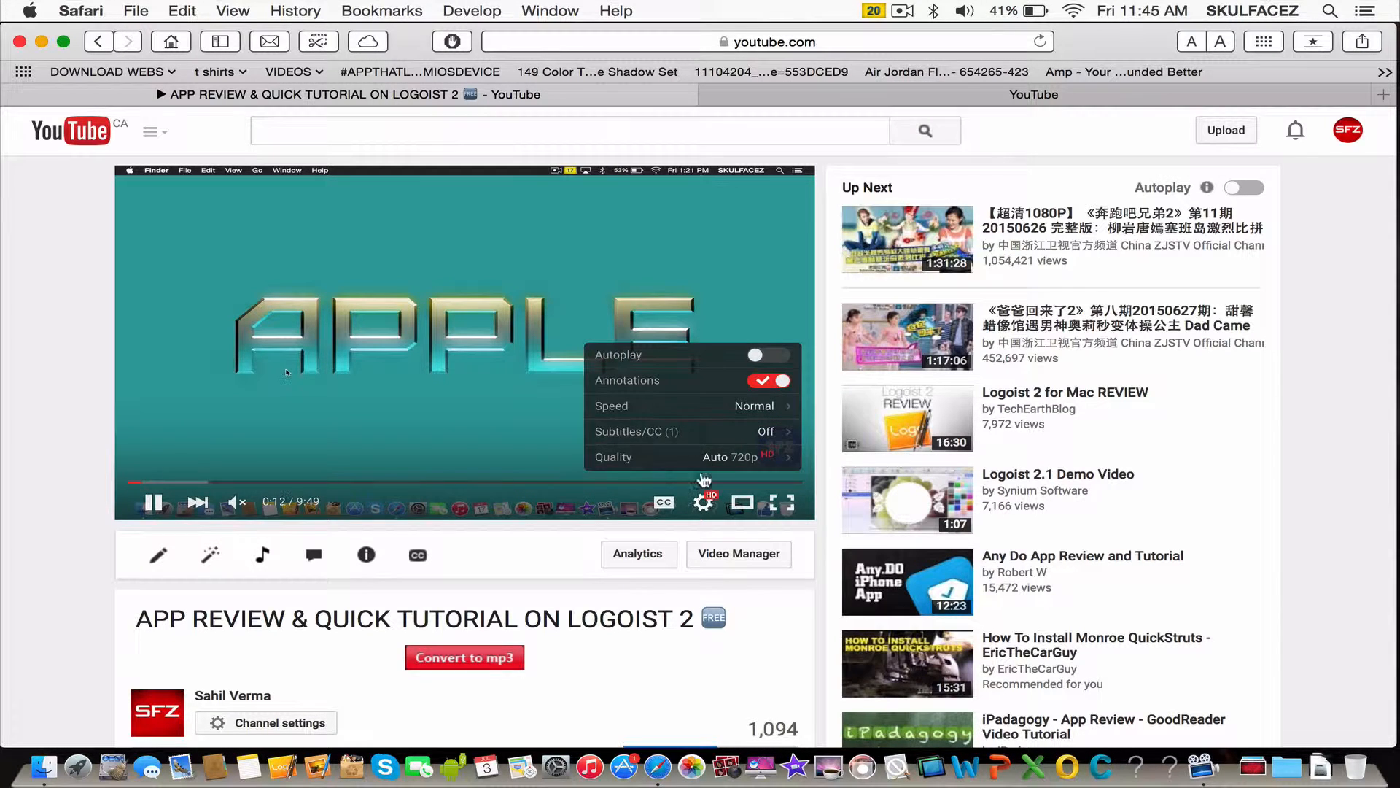
click(703, 502)
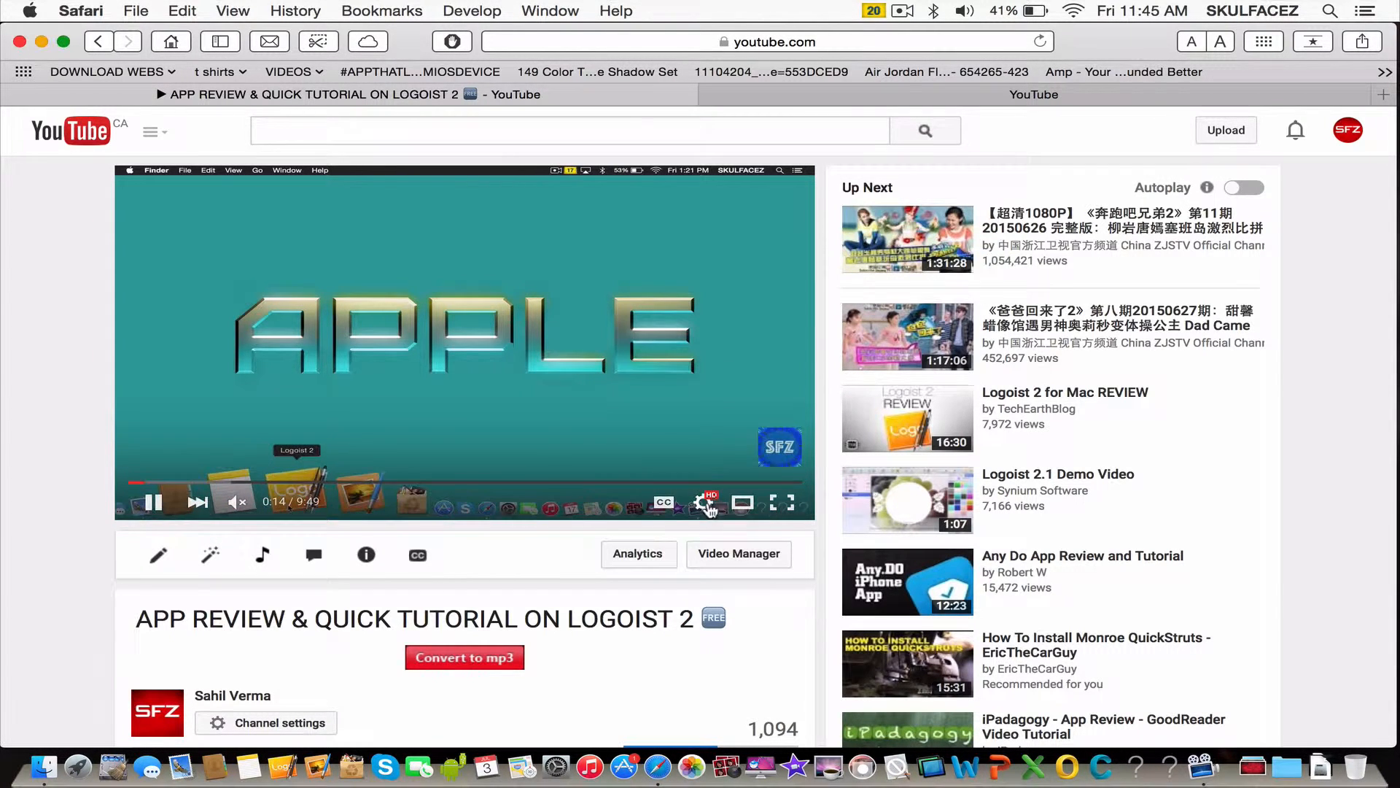
click(703, 500)
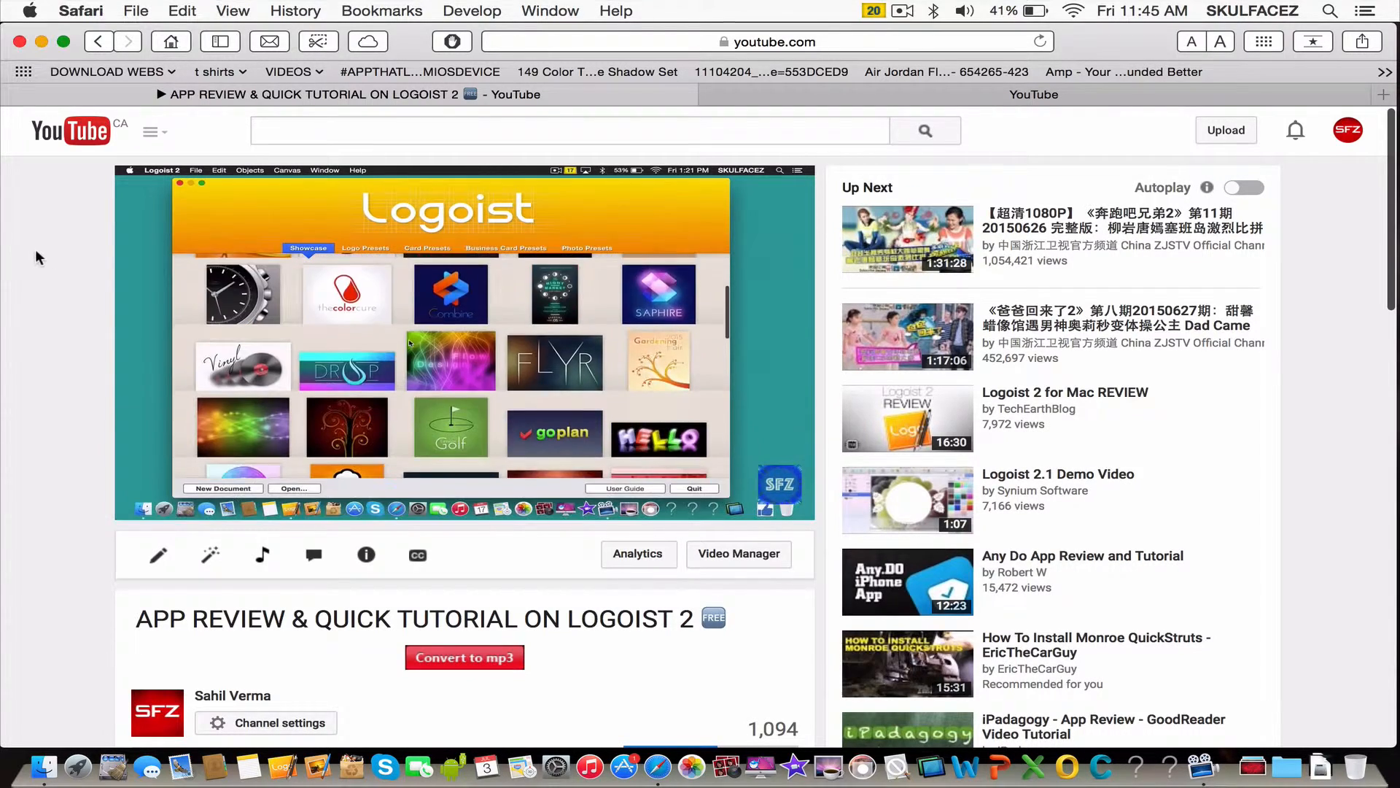
click(464, 341)
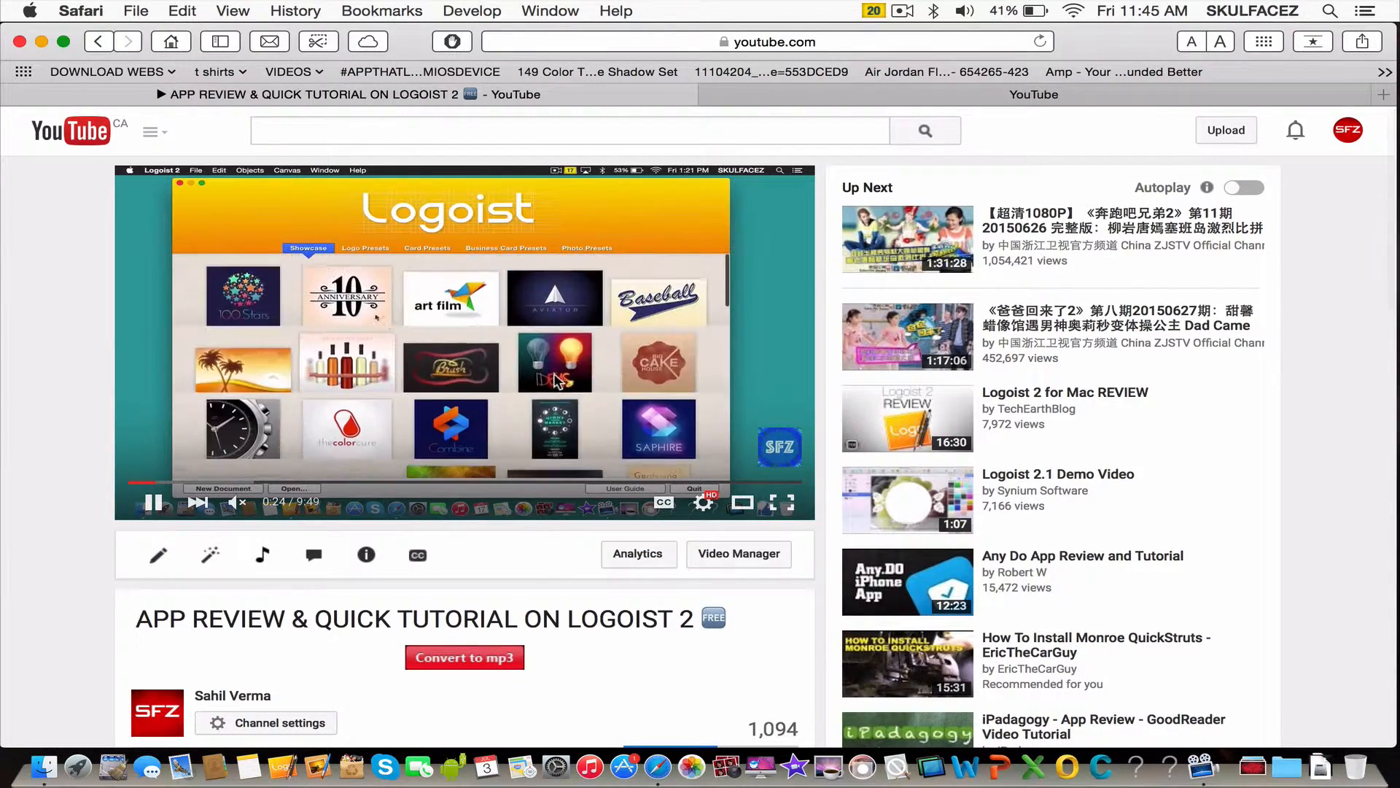